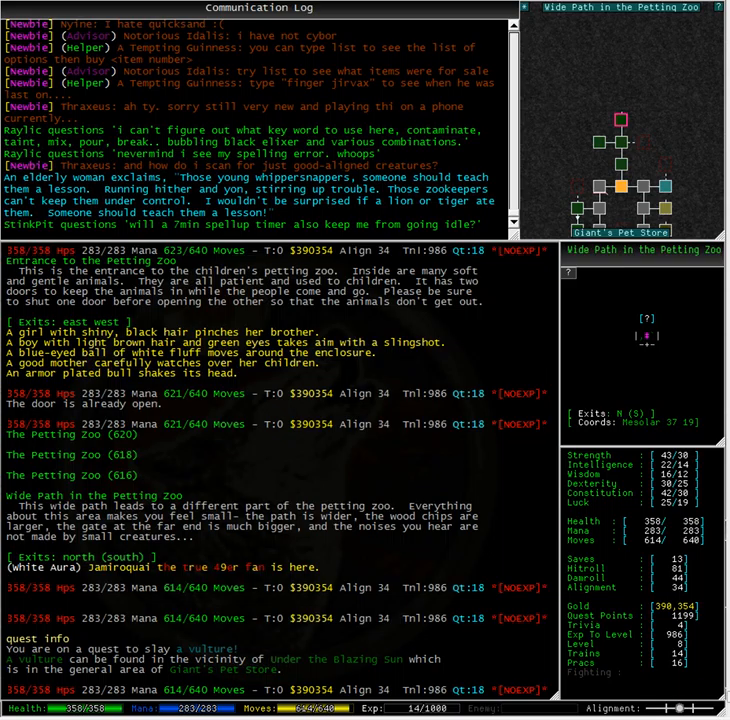
# Step: Open the south door leading into the Giant's Pet Store
pyautogui.write('op s')
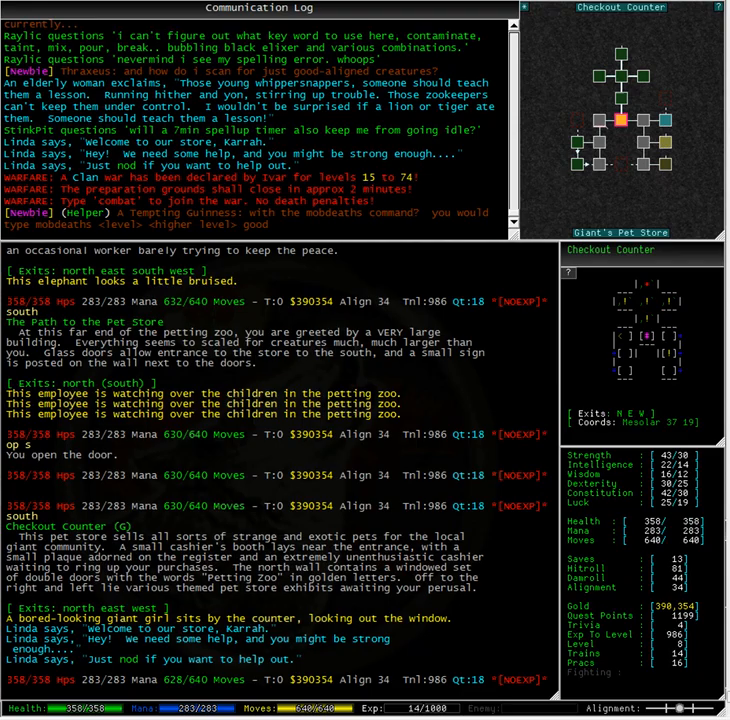
# Step: Nod to agree to help Linda at the Checkout Counter
pyautogui.write('nod')
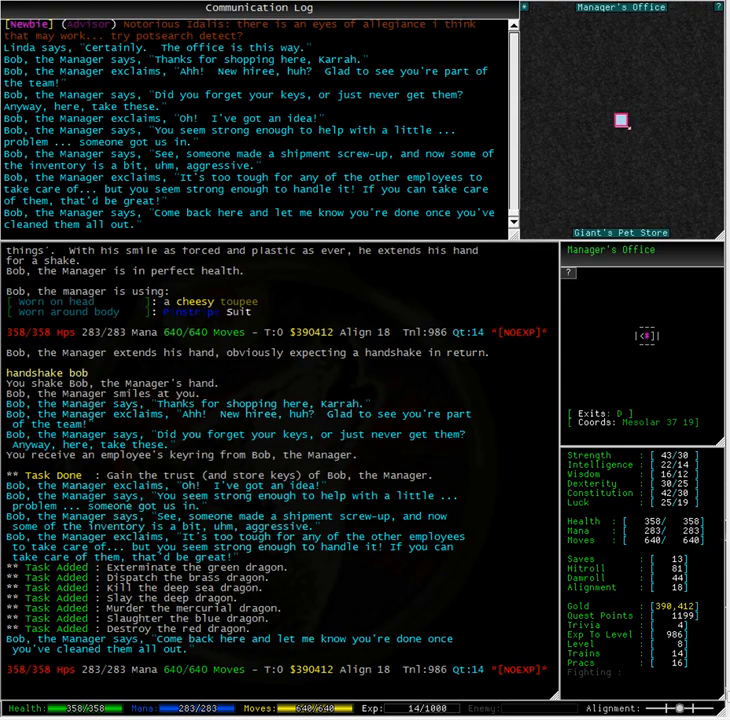
# Step: Head down from Bob's office toward the store exhibits
pyautogui.write('down')
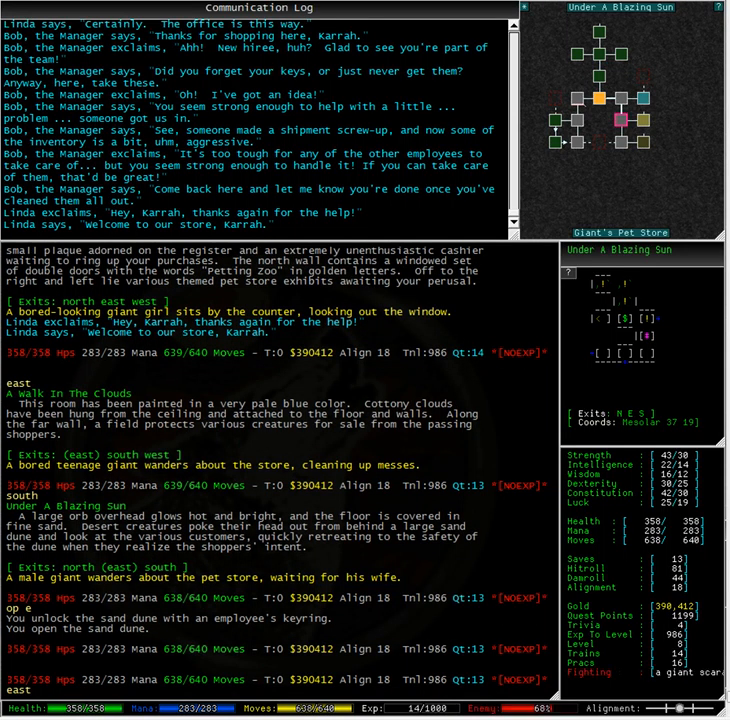
# Step: Move east toward the Under A Blazing Sun sand dune
pyautogui.write('east')
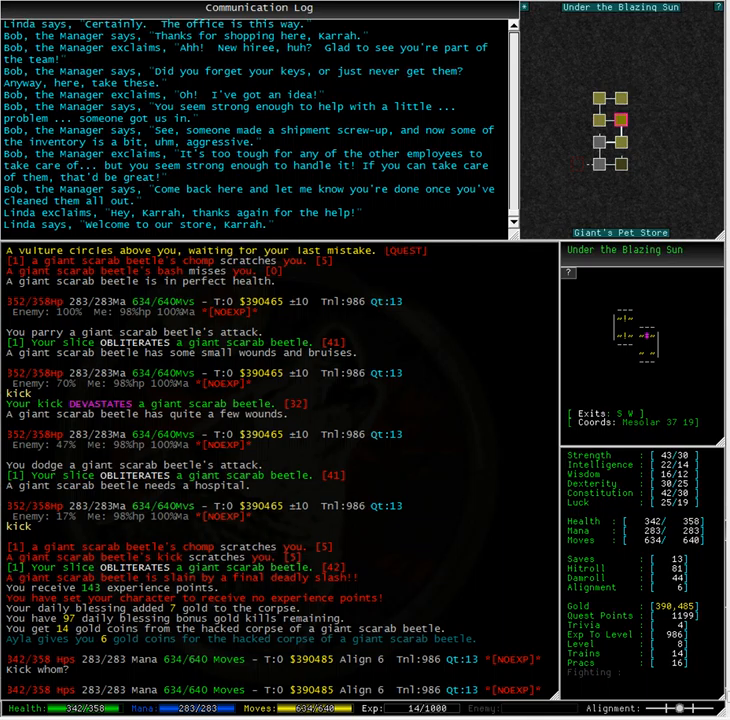
# Step: Look around after slaying the vulture and head south back toward the store
pyautogui.write('look')
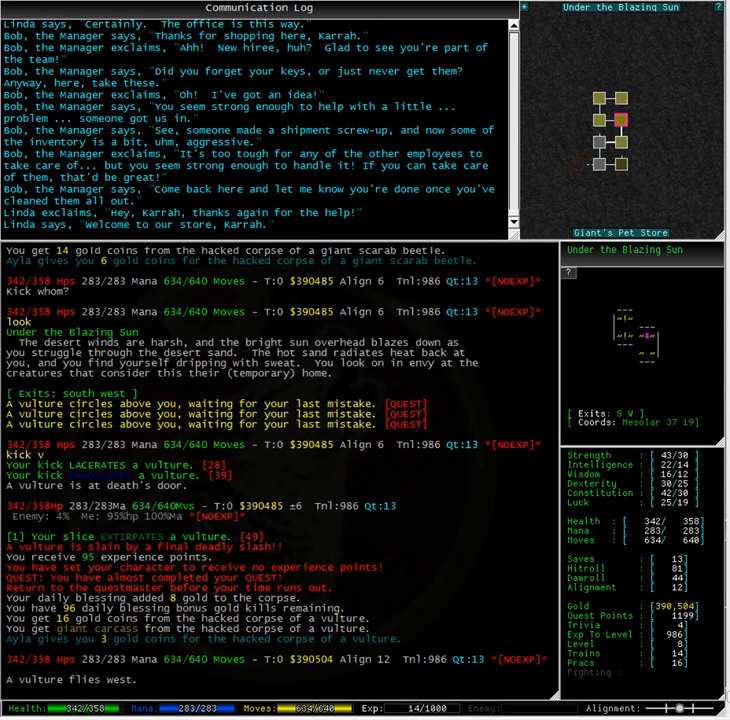
pyautogui.write('south')
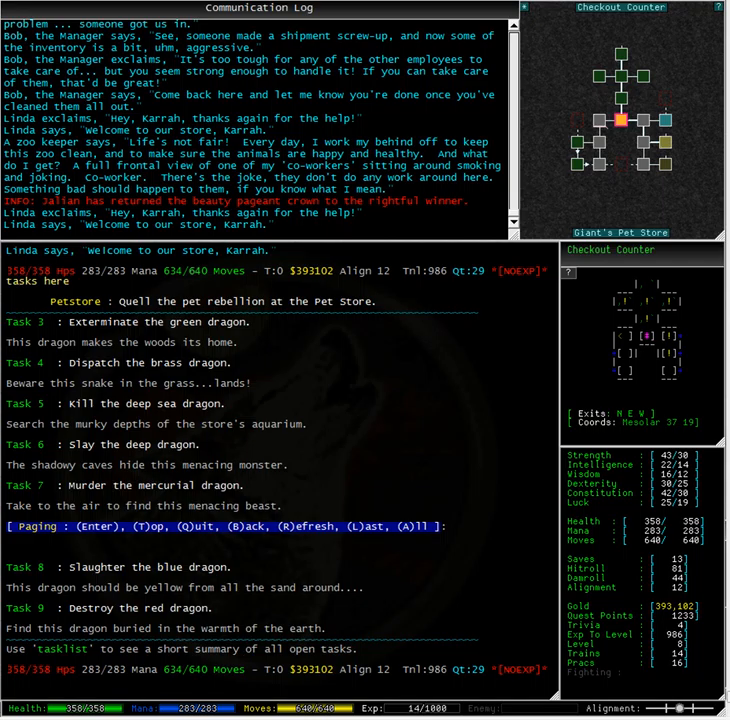
# Step: Show the rest of the dragon extermination task list
pyautogui.press('west')
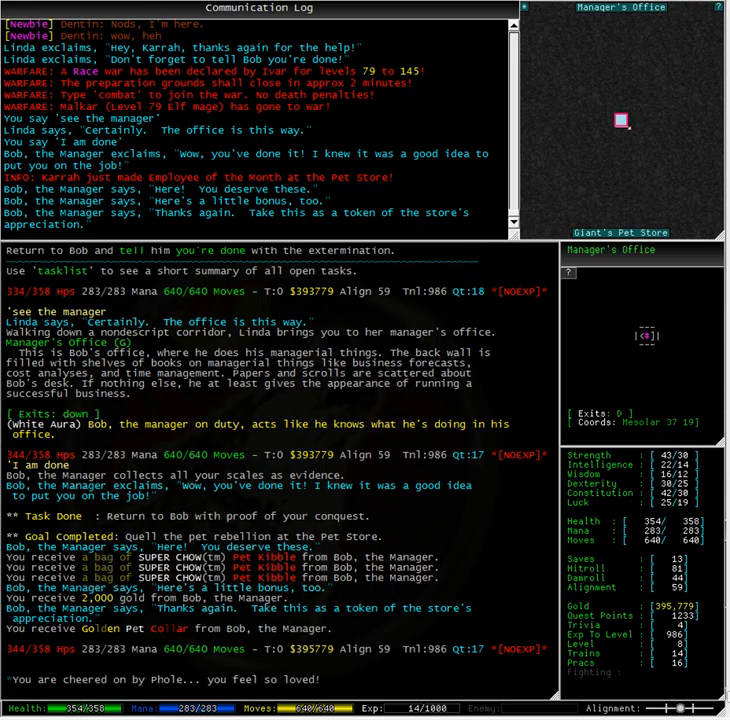
# Step: Identify the Golden Pet Collar, a level 10 portal to Giant's Pet Store
pyautogui.write('id collar')
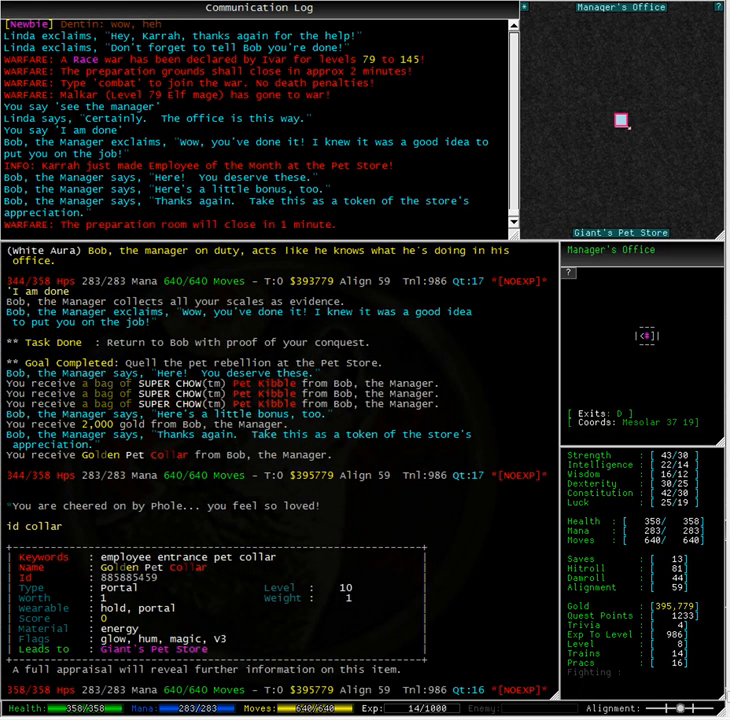